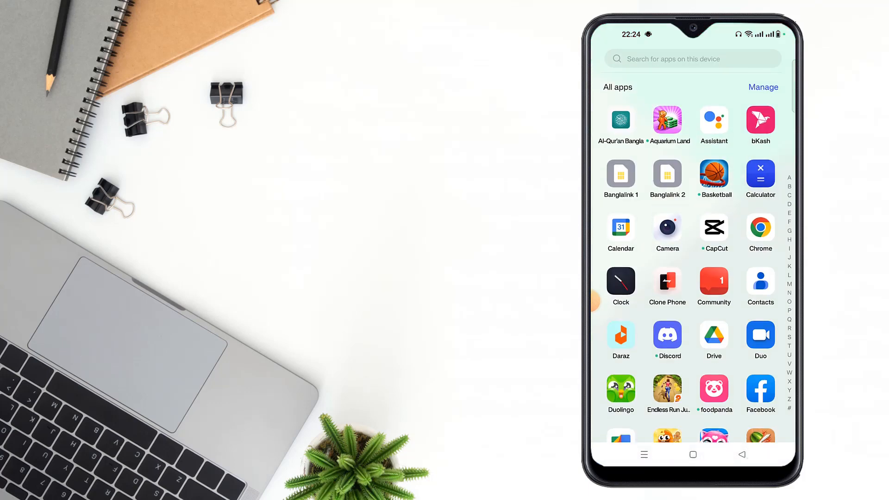
# Step: Launch Facebook from the app drawer onto the account's profile page
pyautogui.click(760, 389)
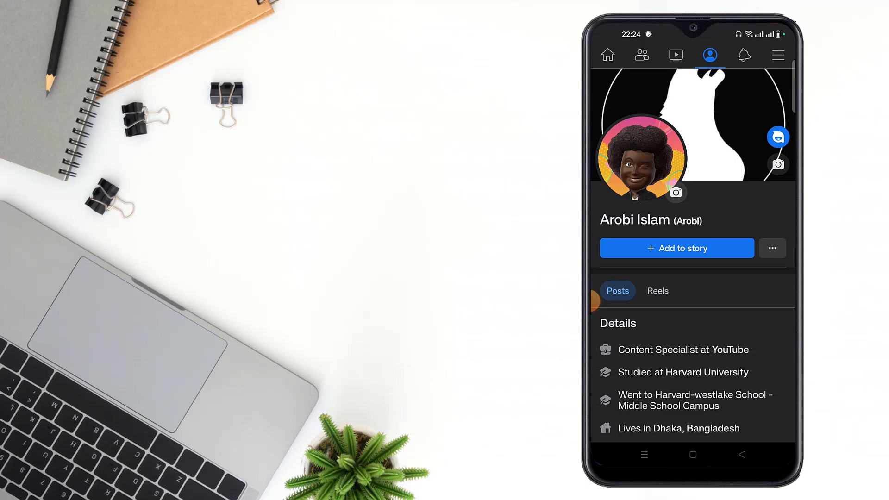
# Step: Open Edit profile from the profile's settings menu and scroll down to the contact info list
pyautogui.click(773, 248)
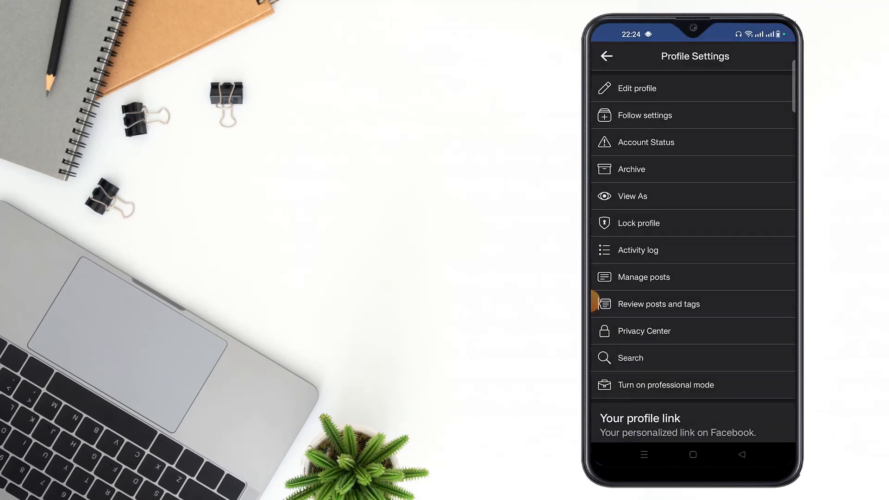
pyautogui.click(637, 88)
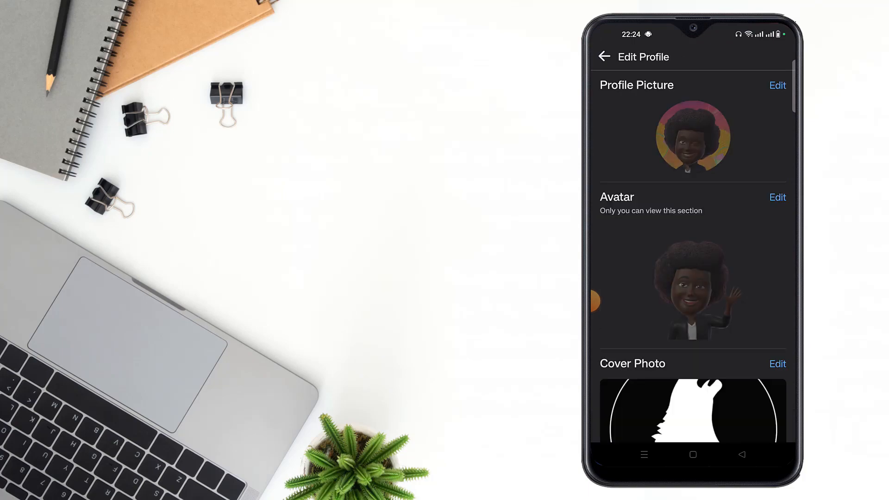
pyautogui.scroll(-3)
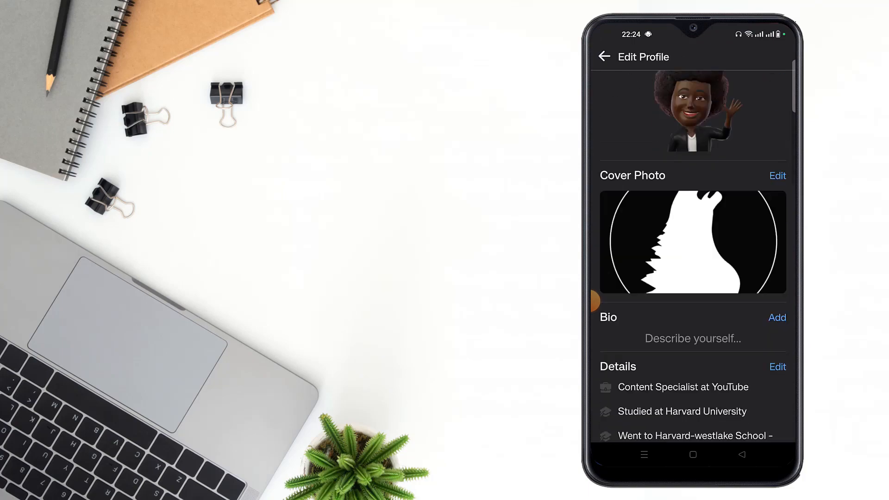
pyautogui.scroll(-3)
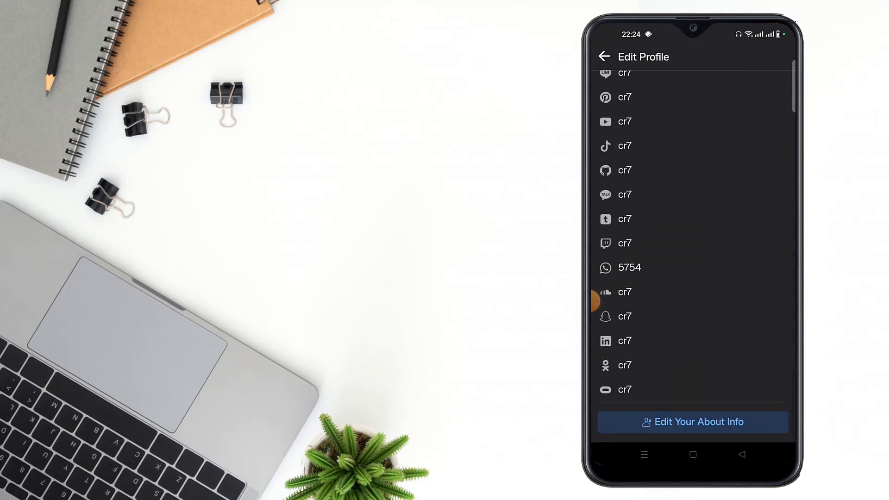
# Step: Open Edit Your About Info and scroll the About page toward Basic info
pyautogui.click(692, 422)
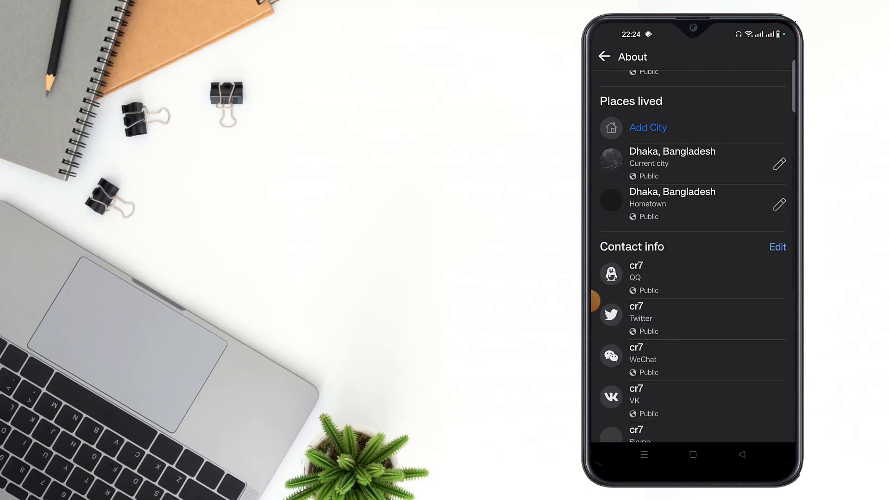
pyautogui.scroll(-3)
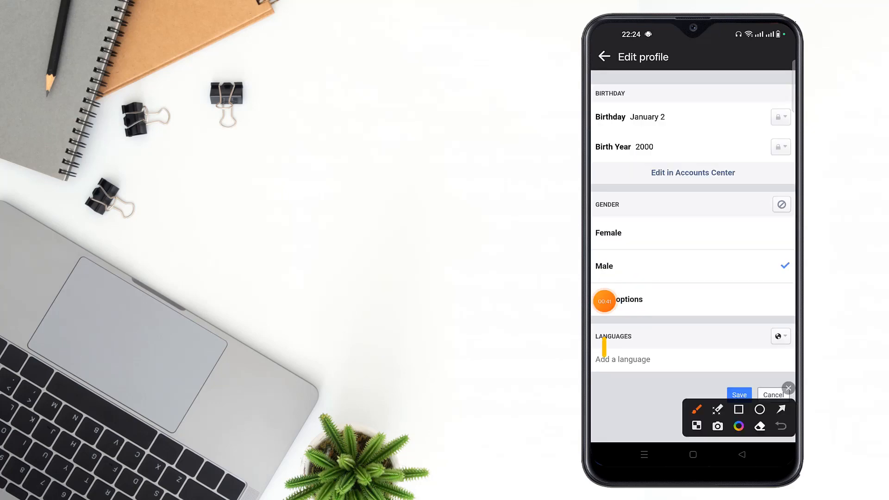
pyautogui.click(622, 359)
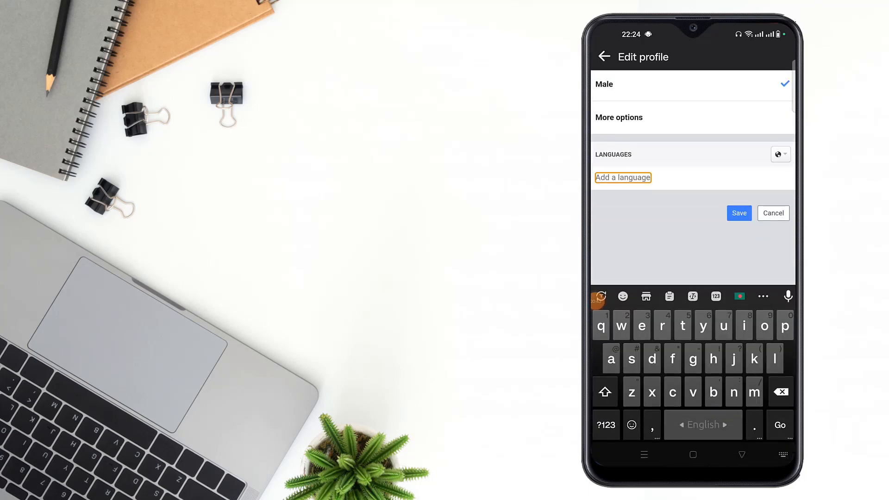
pyautogui.write('Wri')
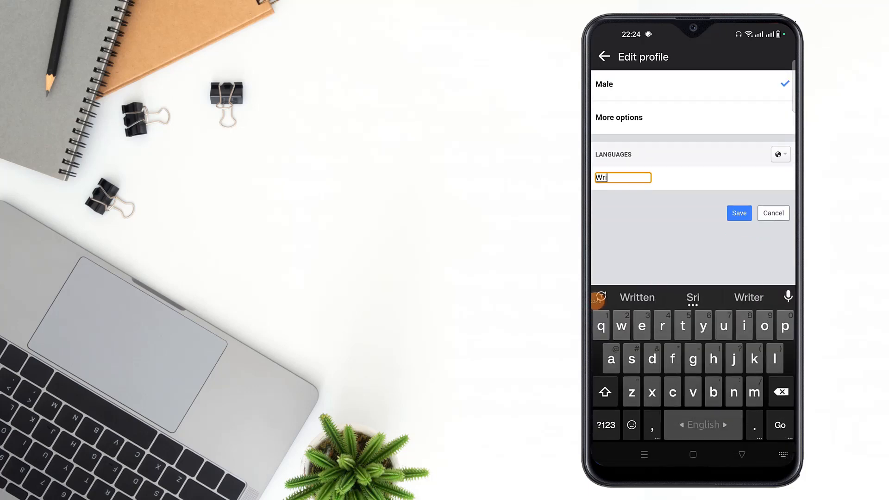
pyautogui.write('ba')
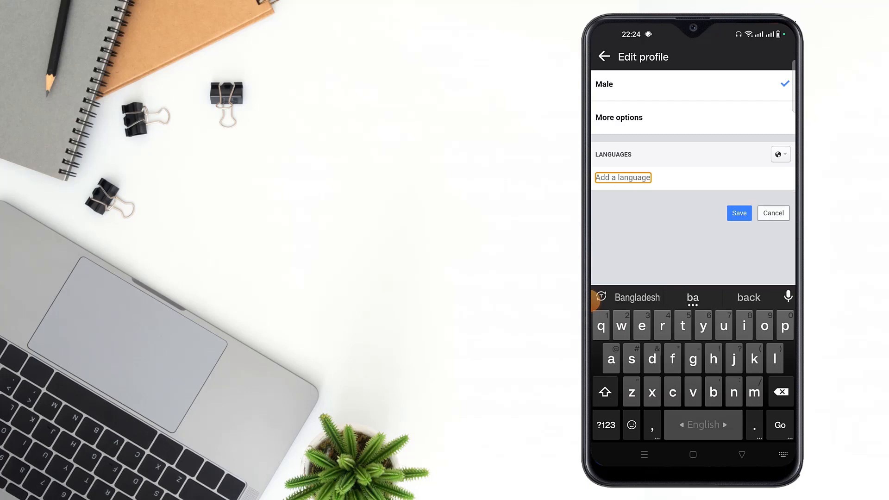
pyautogui.write('engkish')
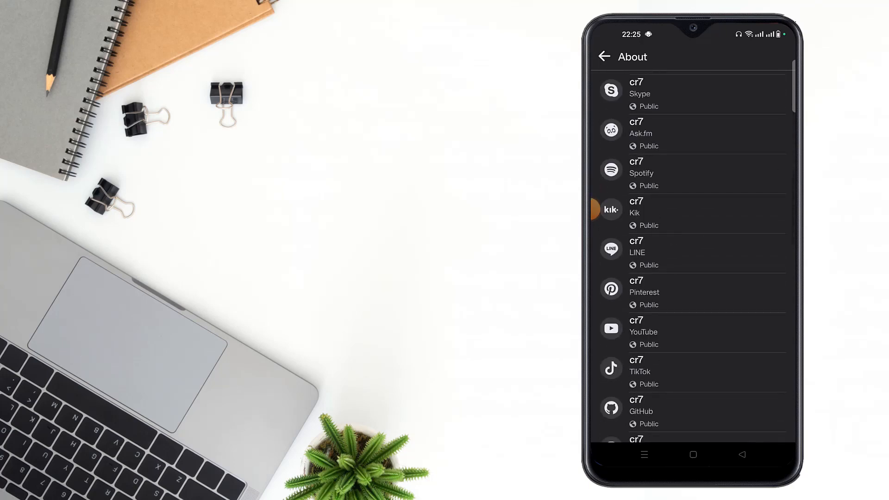
pyautogui.scroll(-3)
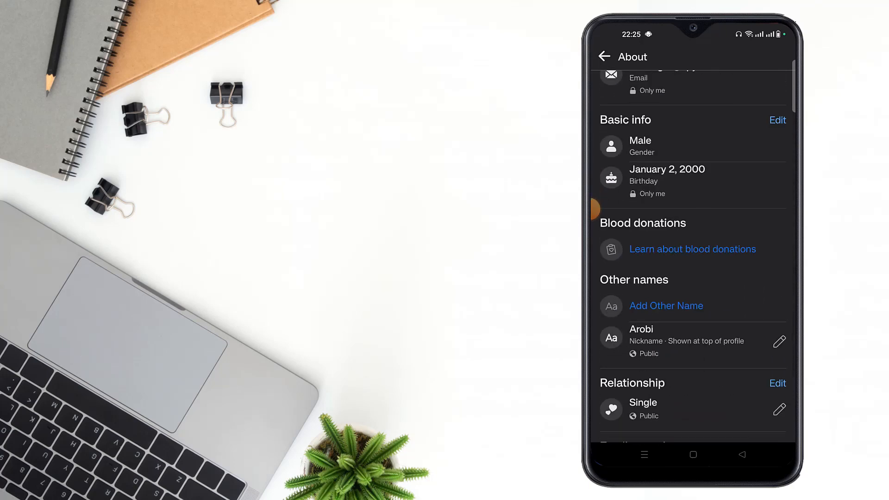
pyautogui.click(778, 120)
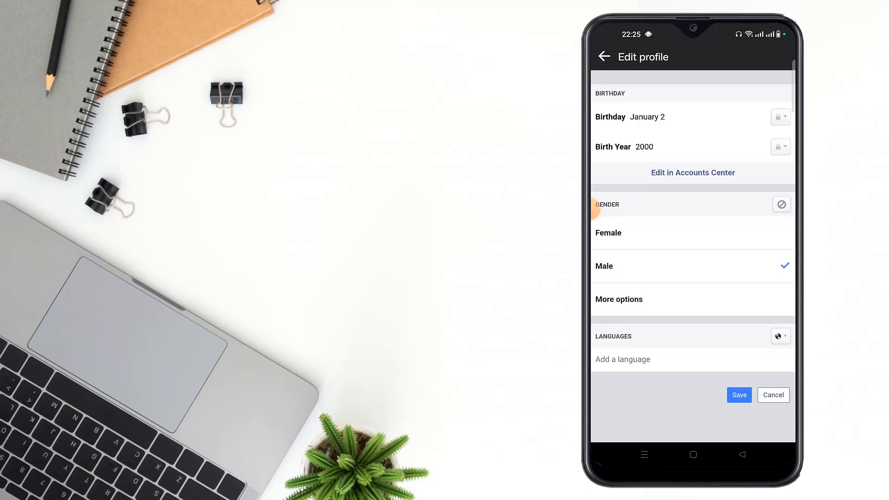
# Step: Type 'bangla' into the Add a language box
pyautogui.click(622, 358)
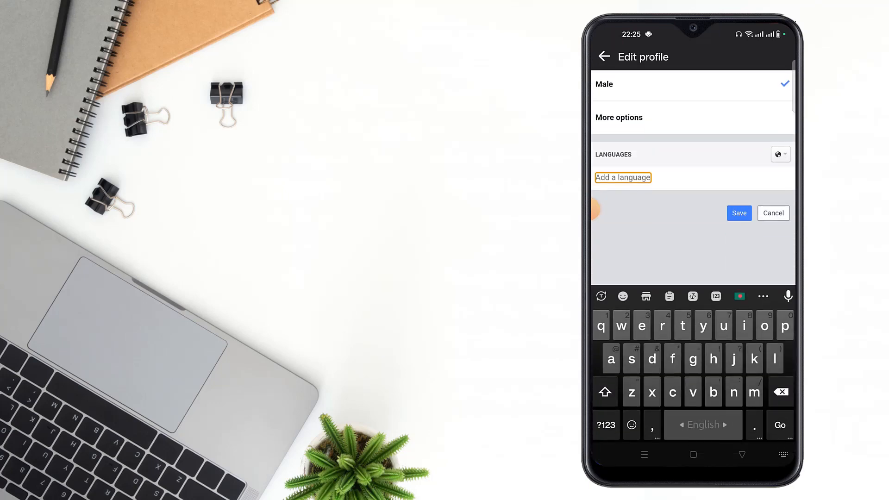
pyautogui.write('bangla')
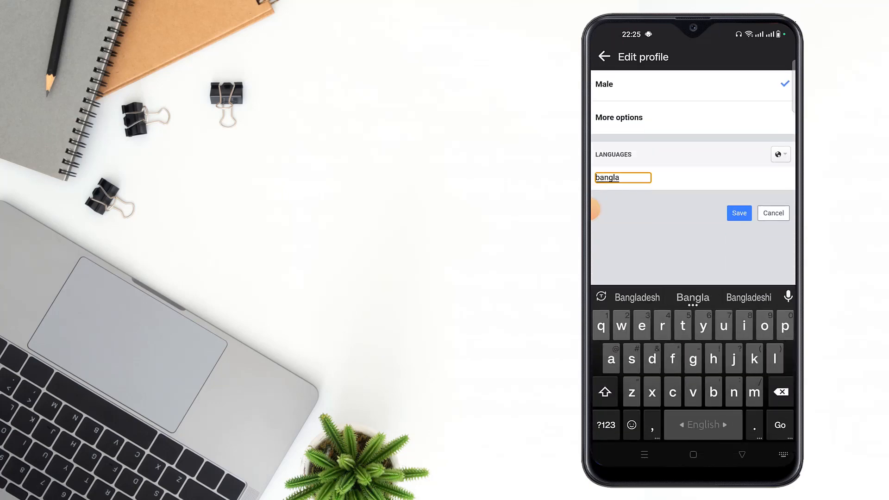